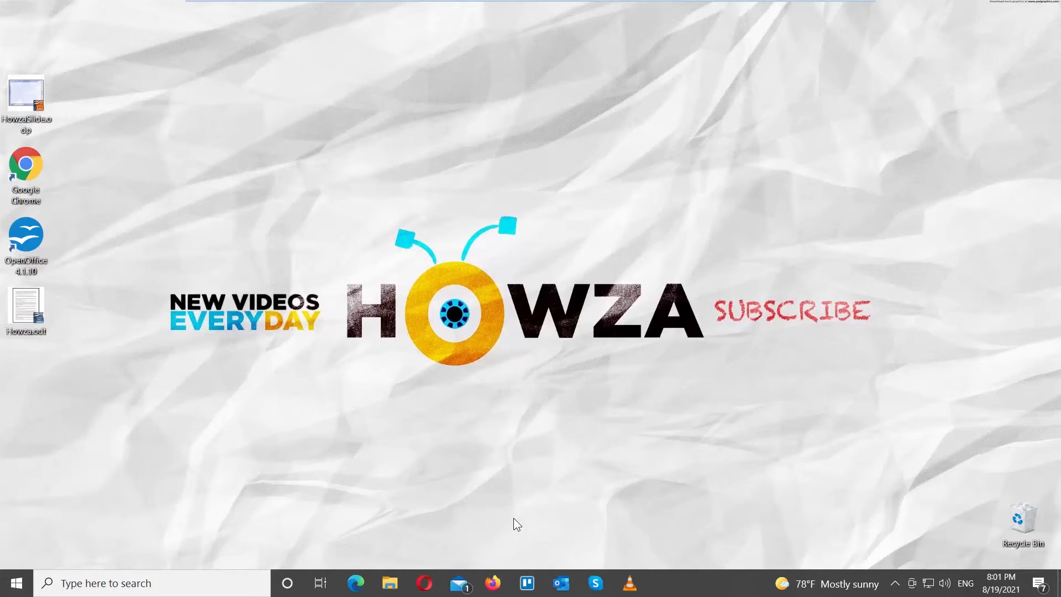
mouse_move(66, 127)
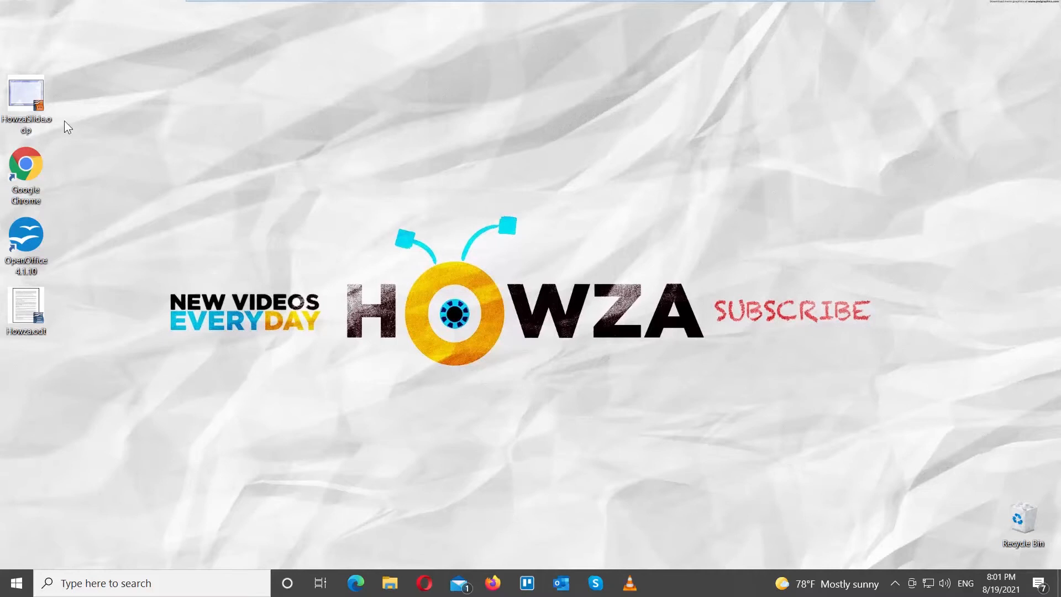
Step: Open HowzaSlide.odp and go to slide 2 to draw a horizontal line across its top
double_click(25, 98)
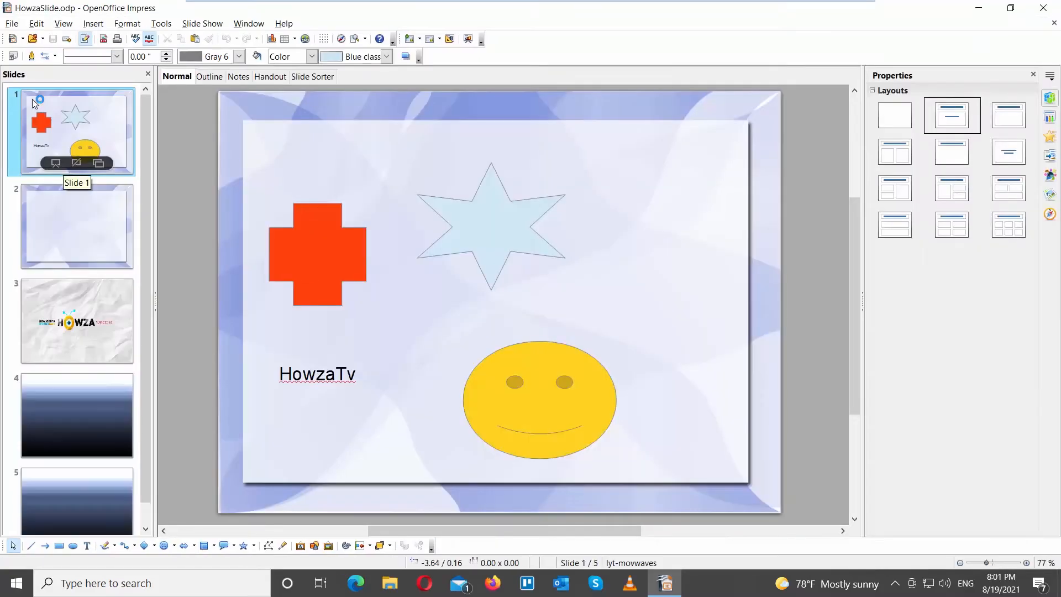
click(76, 225)
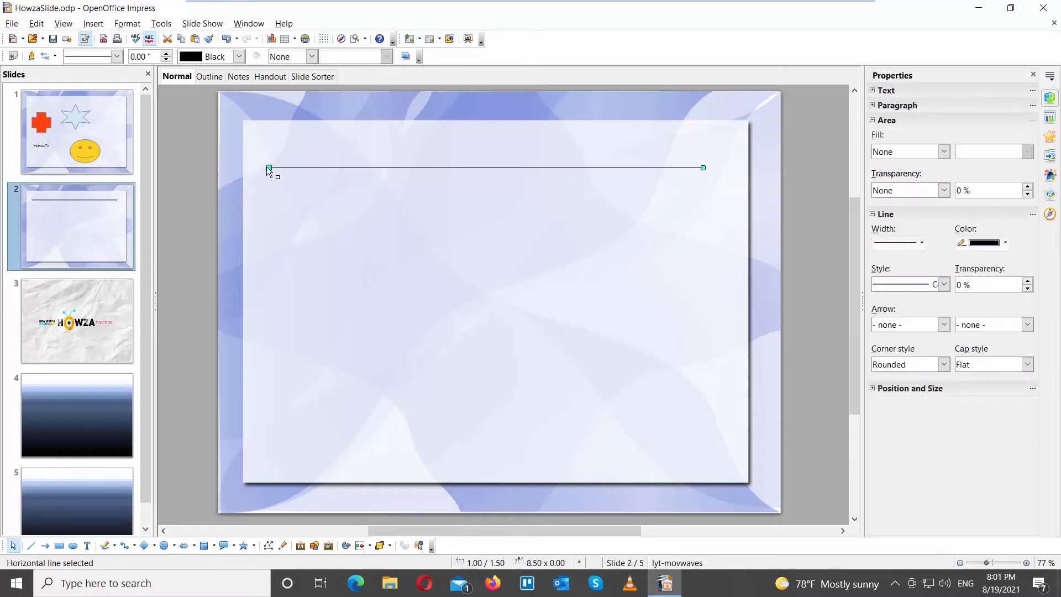
Step: Adjust the top line's length, then make it yellow and dotted in the Properties sidebar
drag(269, 168, 390, 168)
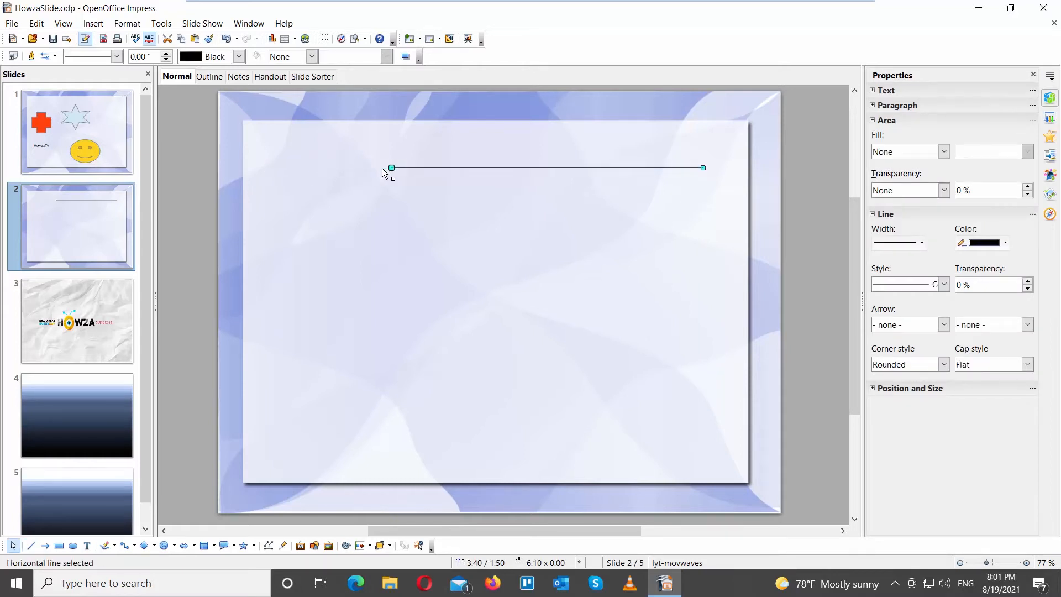
drag(390, 167, 268, 167)
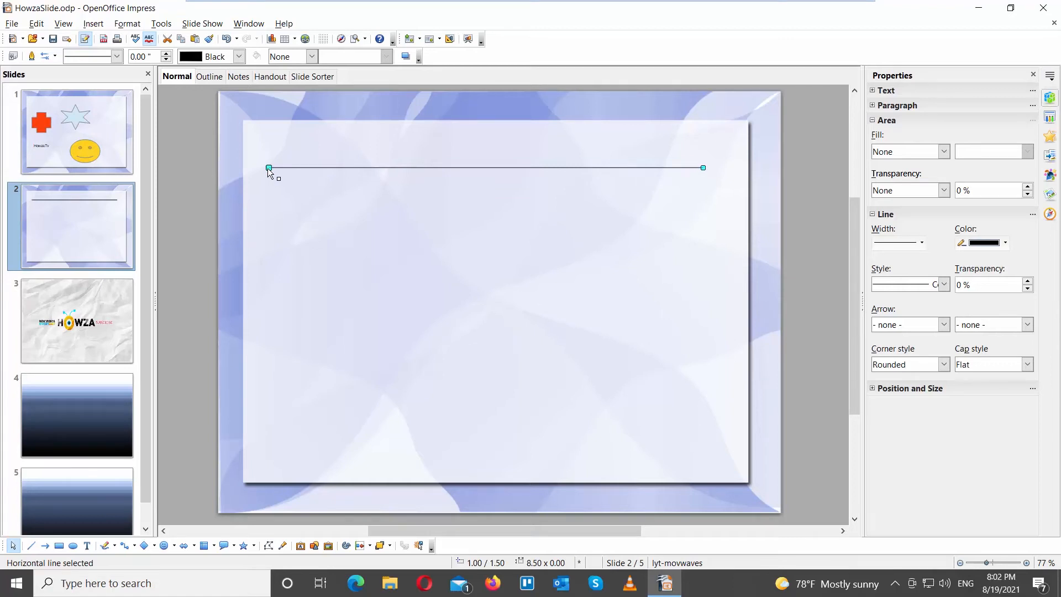
mouse_move(940, 245)
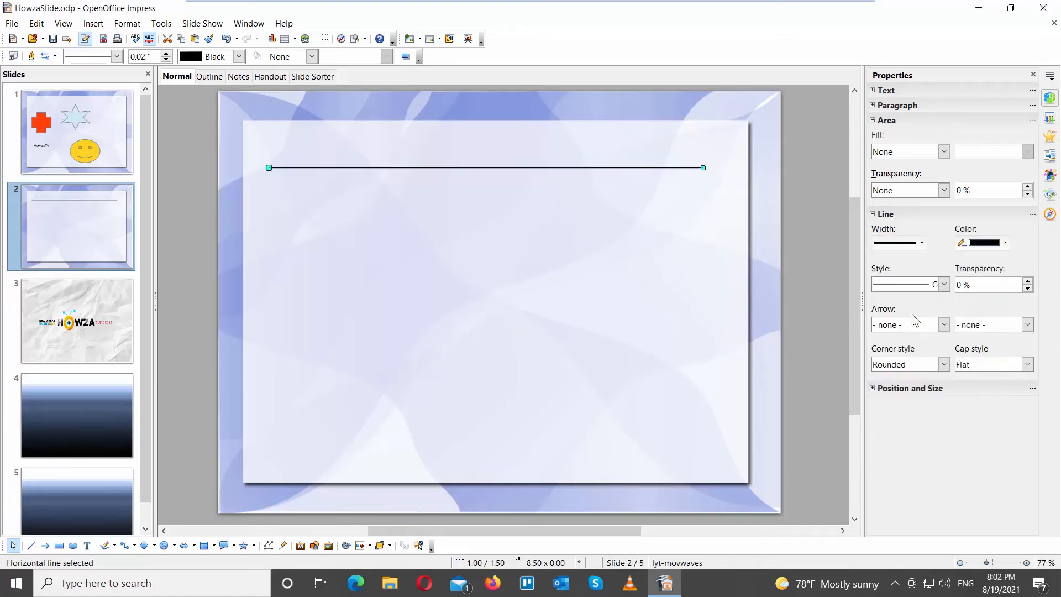
click(1003, 242)
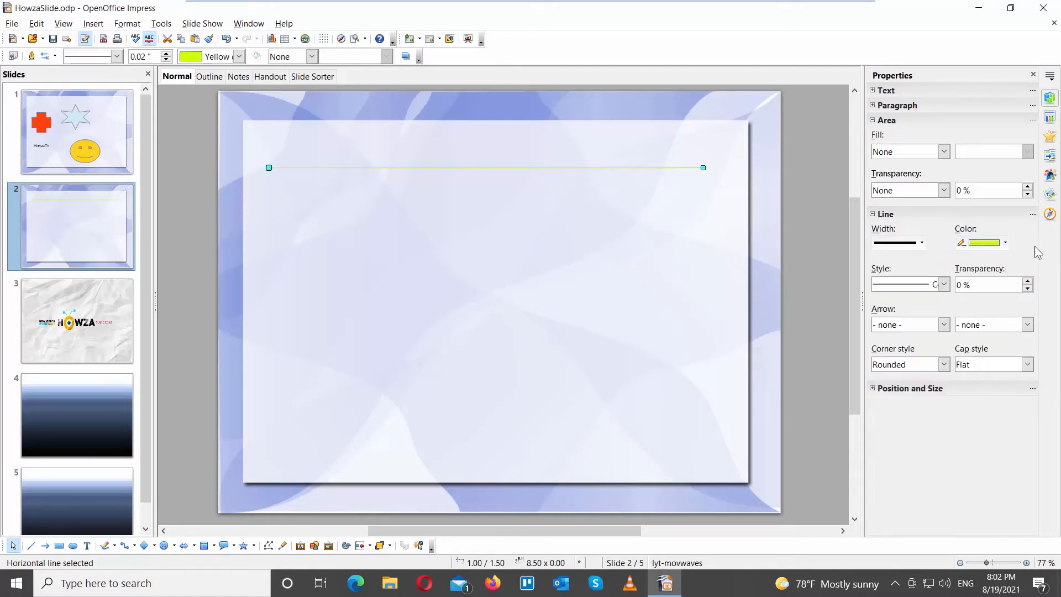
click(943, 284)
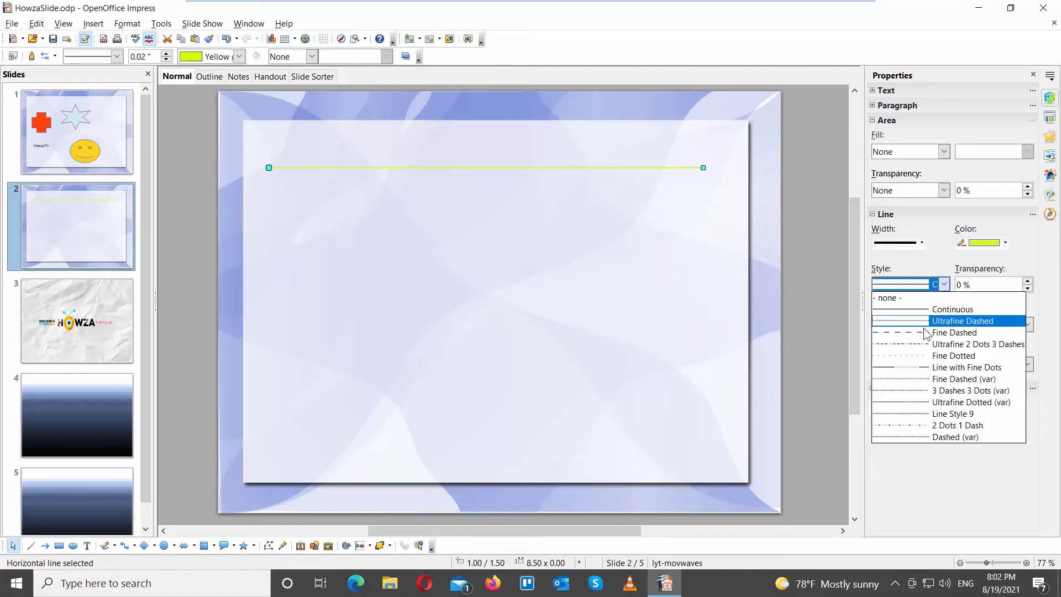
click(962, 320)
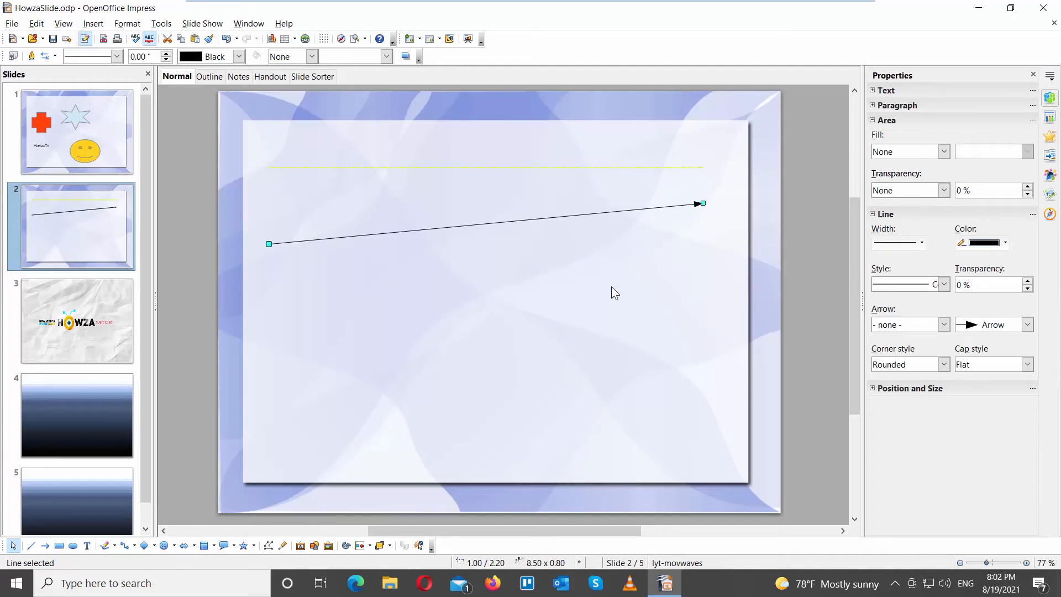
Step: Draw an arrow slanting up to the right below the line and recolour it cyan
click(942, 284)
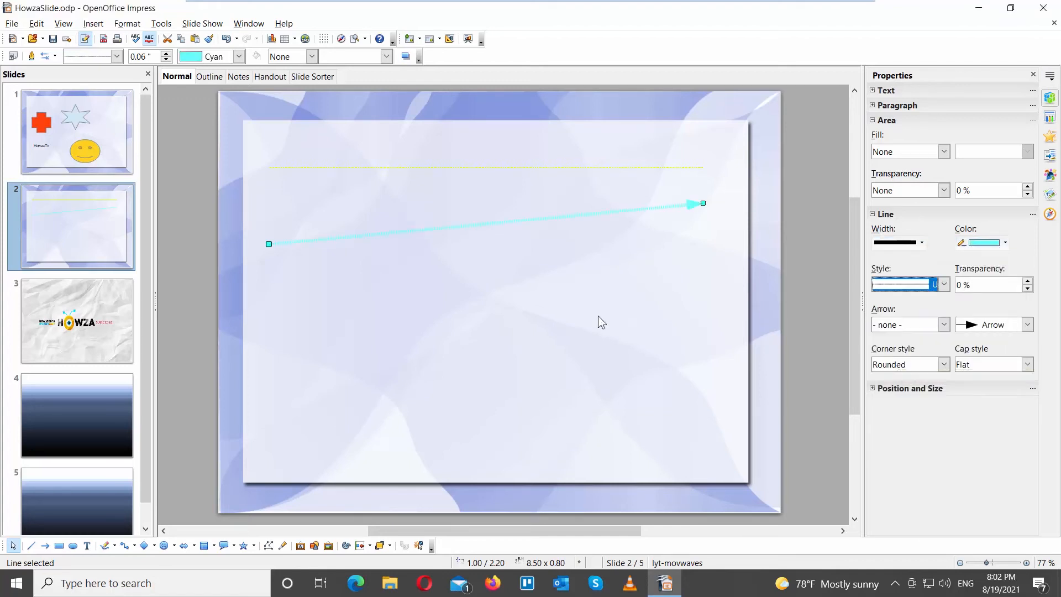
click(527, 311)
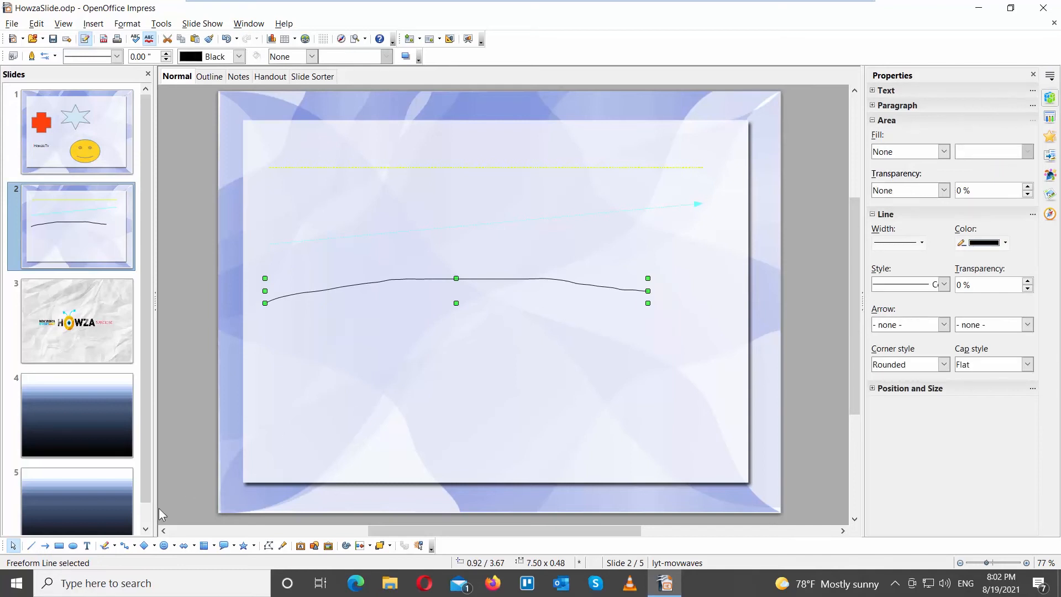
mouse_move(125, 544)
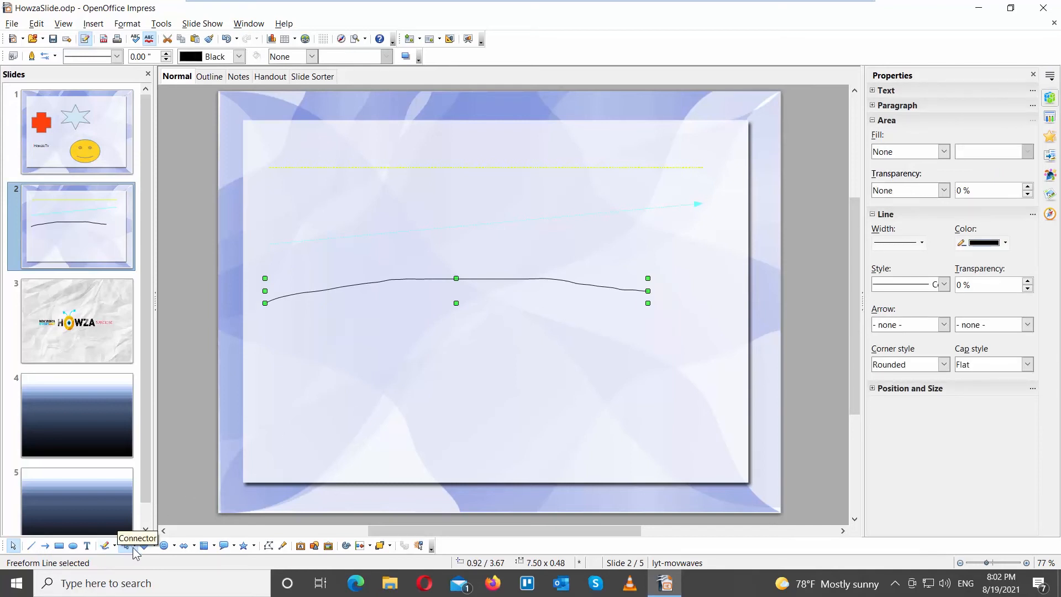
Step: Draw a double-headed connector and a right-pointing connector near the bottom of slide 2
click(277, 389)
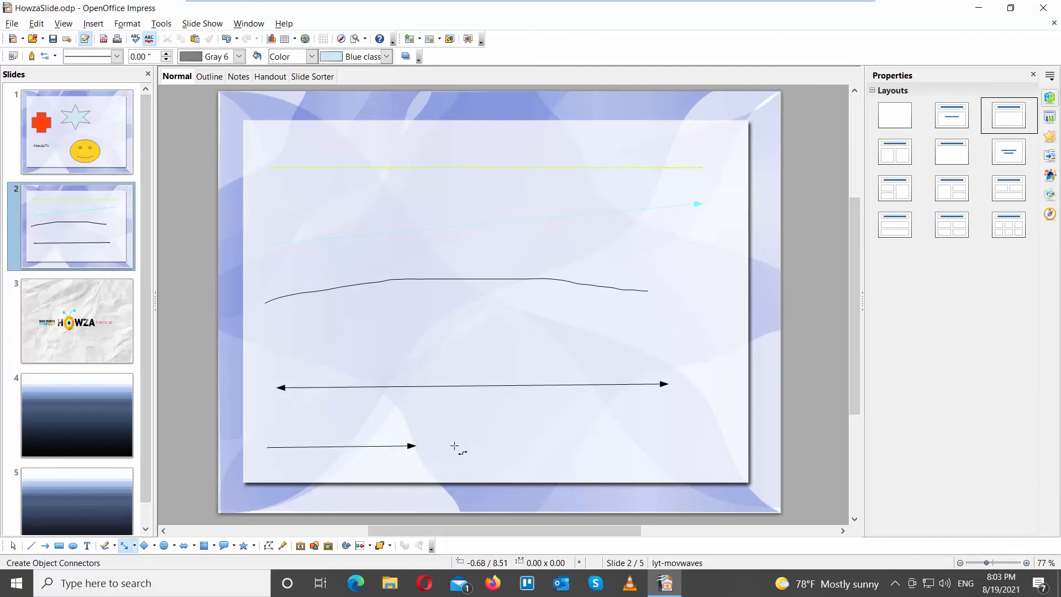
click(341, 446)
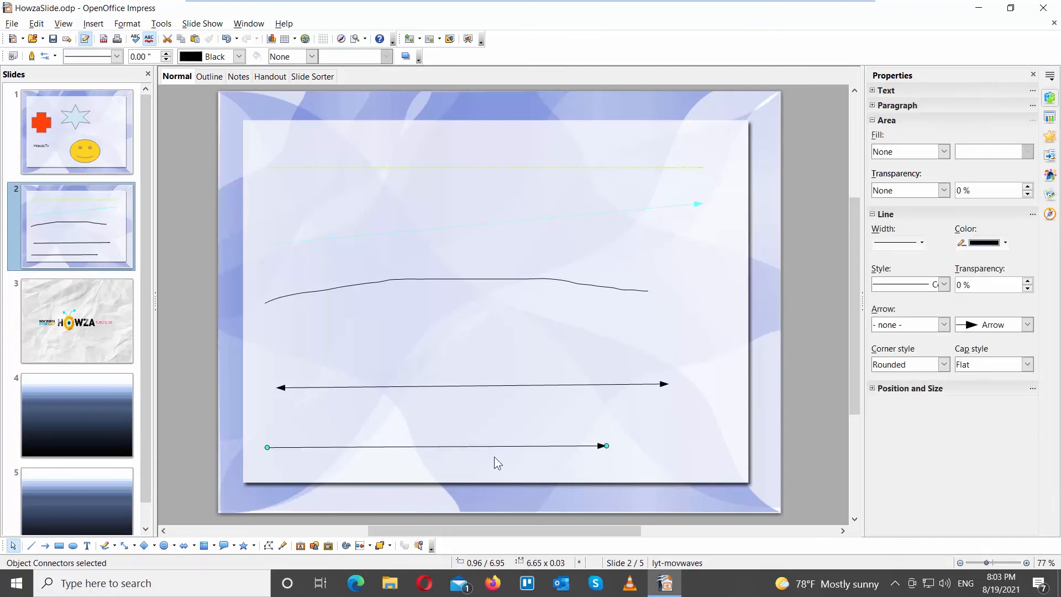
click(134, 545)
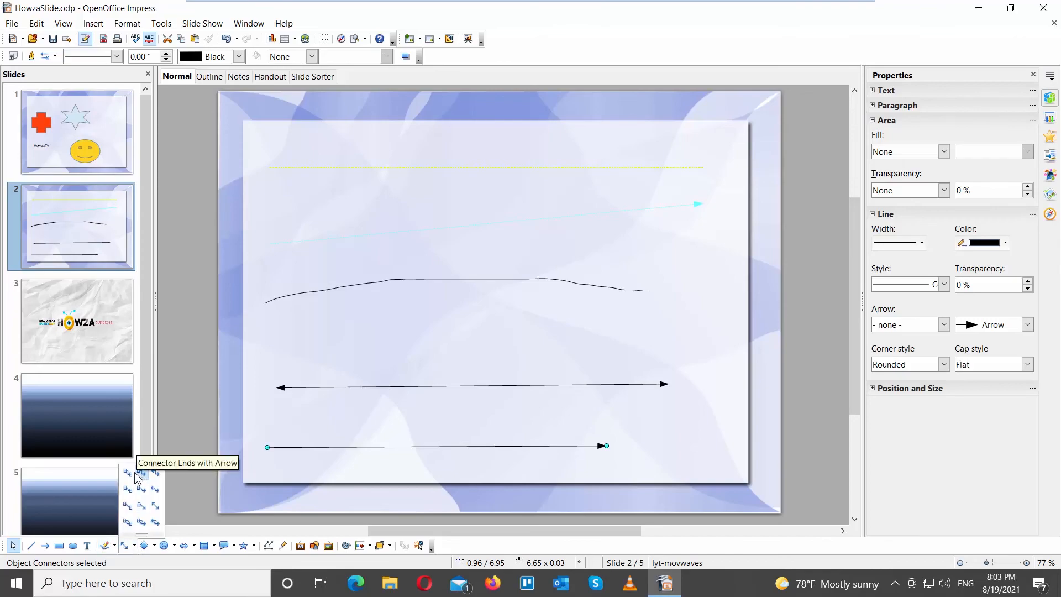